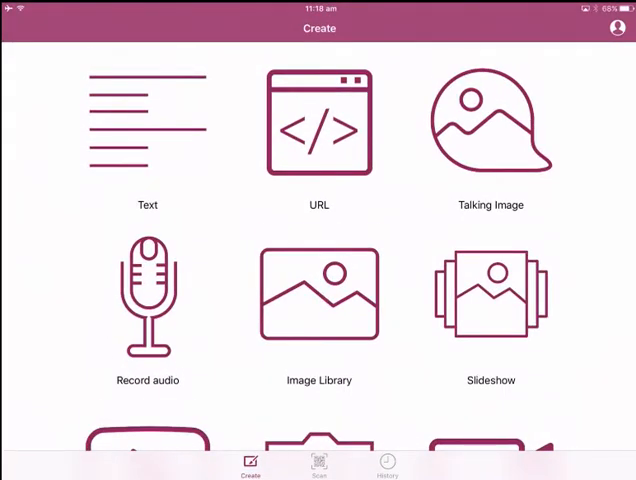
Start a plain Text QR code and then cancel it
scroll("down", 3)
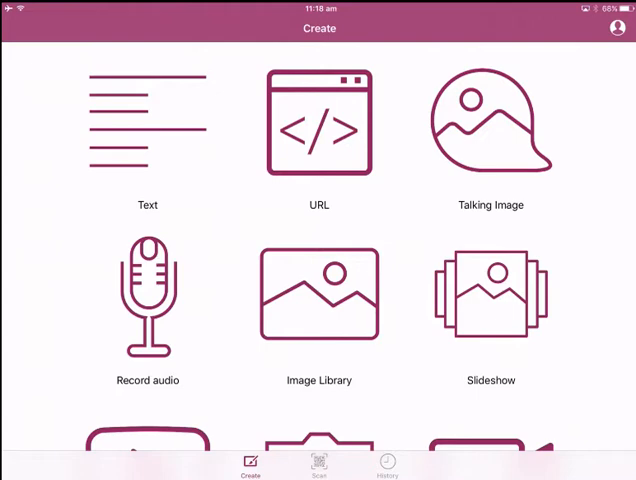
left_click(148, 120)
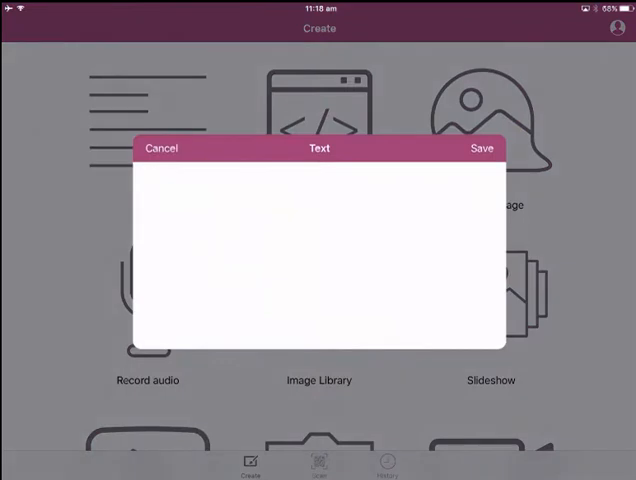
left_click(160, 148)
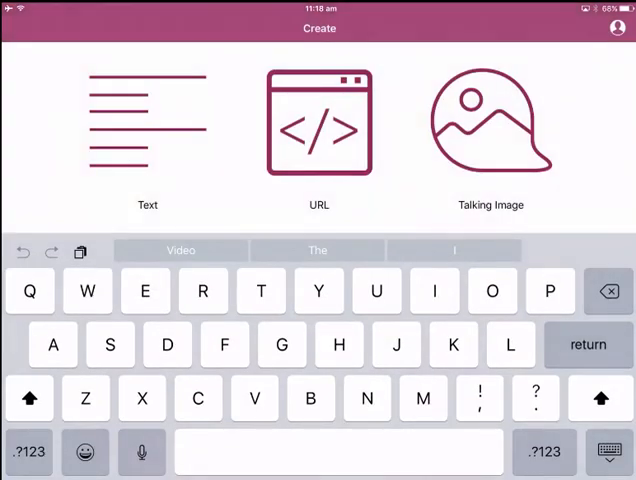
Create a URL QR code from the pasted website link and save it
left_click(318, 120)
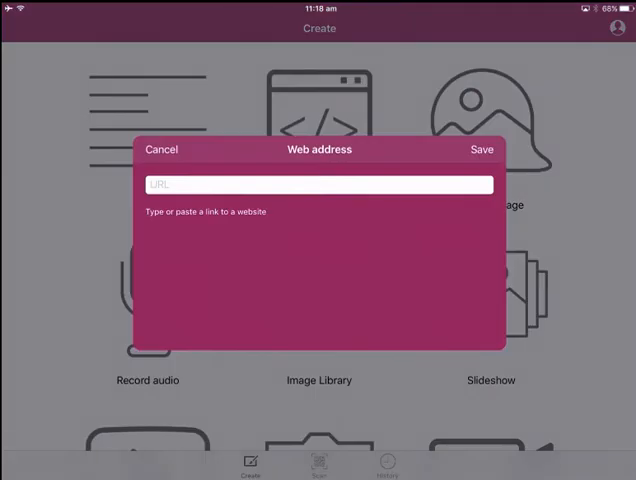
left_click(318, 184)
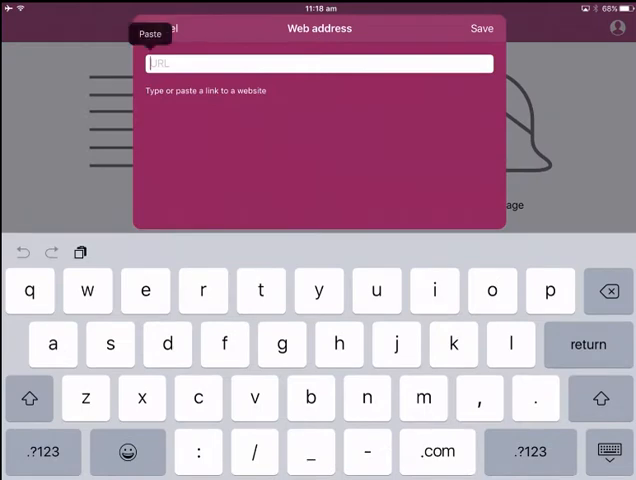
left_click(150, 32)
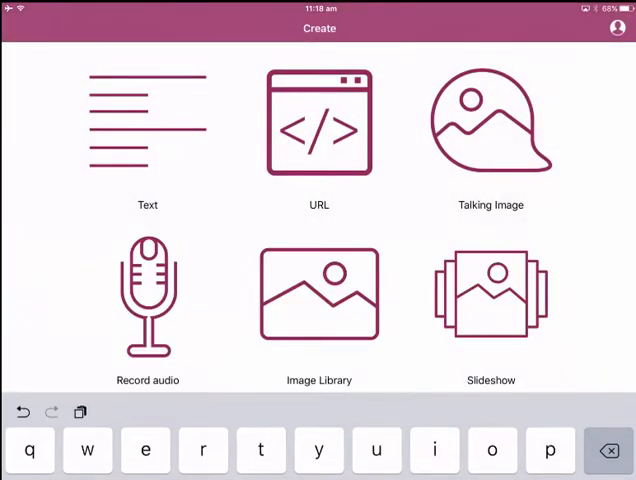
left_click(318, 120)
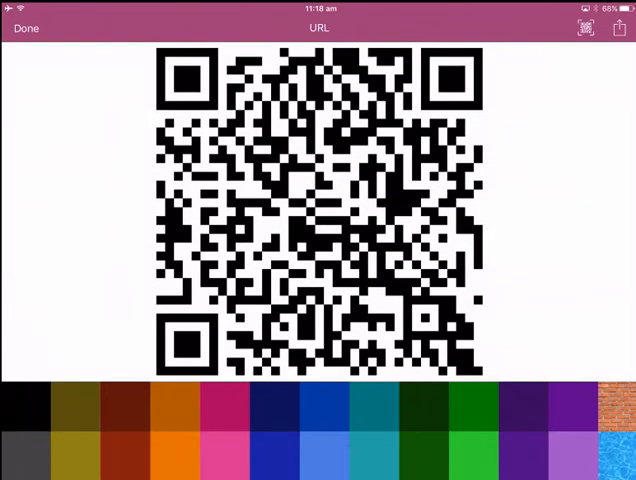
Title the URL code 'Golf swing qr Code' and return to Create with Done
left_click(318, 28)
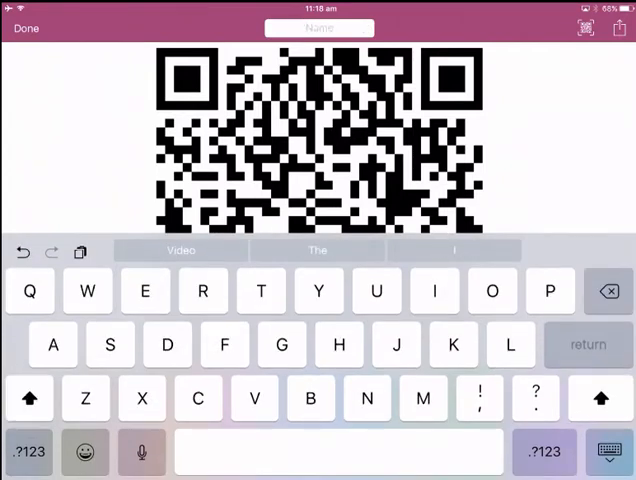
type("Golf swing qr Code")
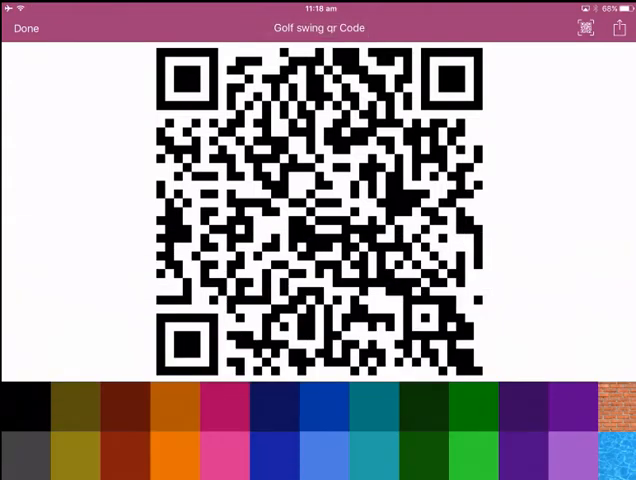
left_click(620, 28)
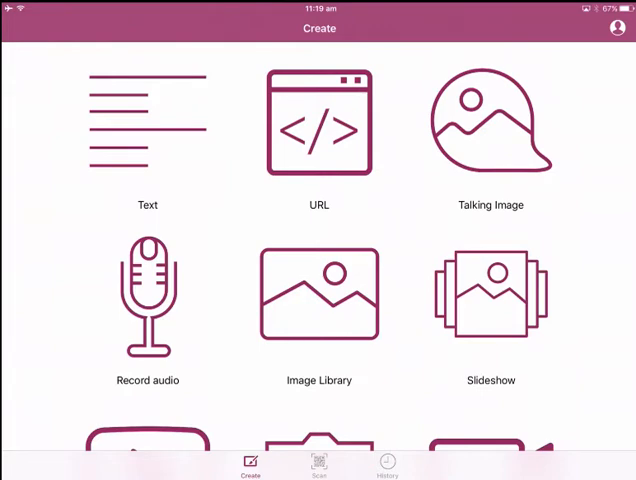
scroll("down", 3)
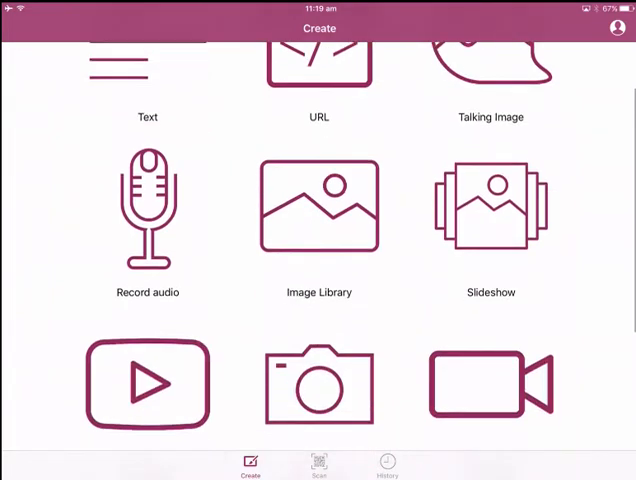
scroll("up", 3)
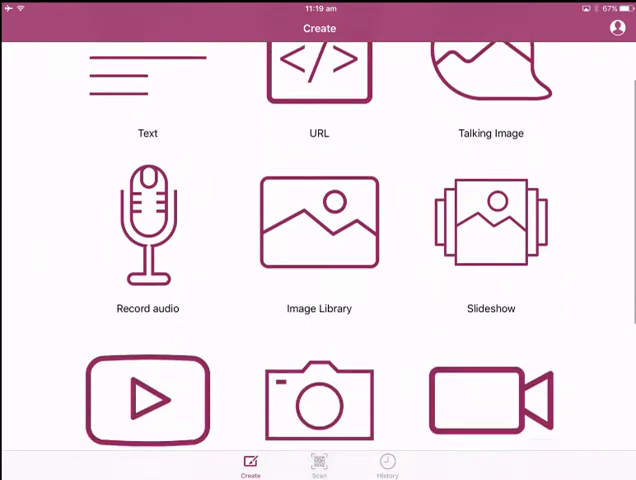
scroll("down", 3)
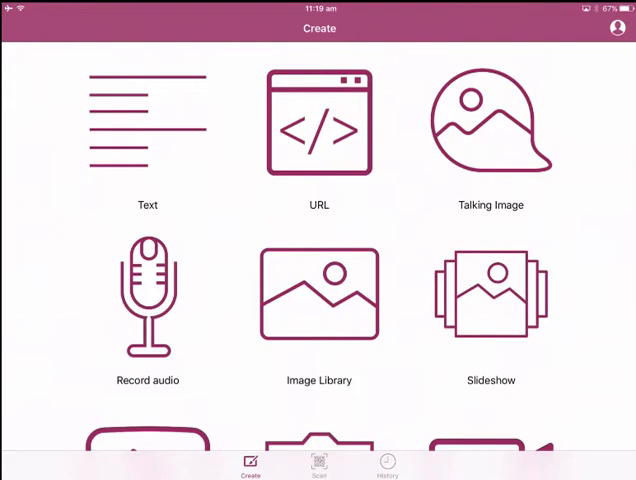
Build a Talking Image code with the cartoon picture and a recorded voice message, then save it
left_click(490, 120)
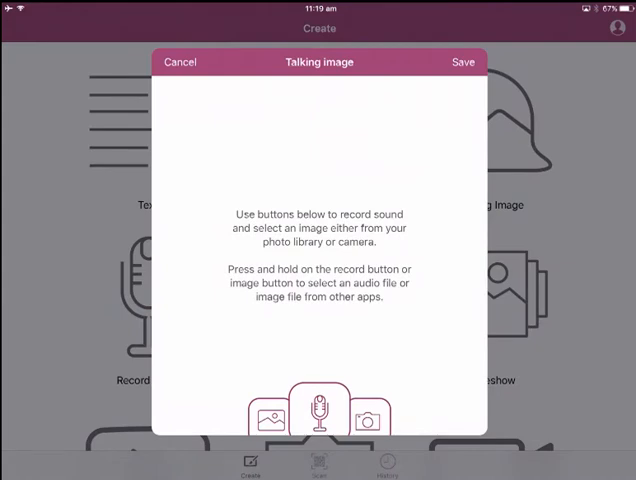
left_click(268, 416)
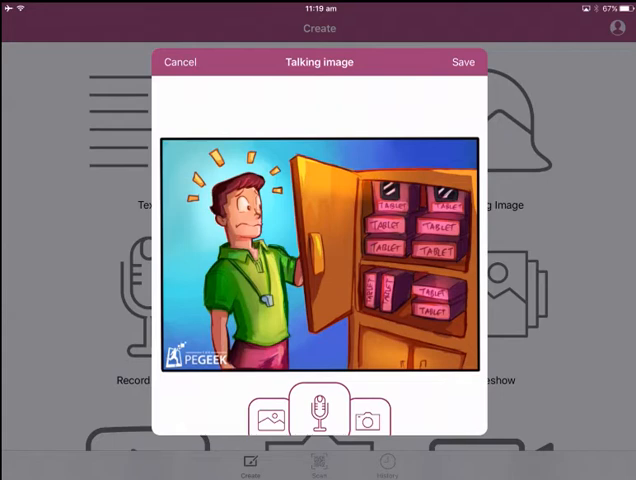
left_click(320, 416)
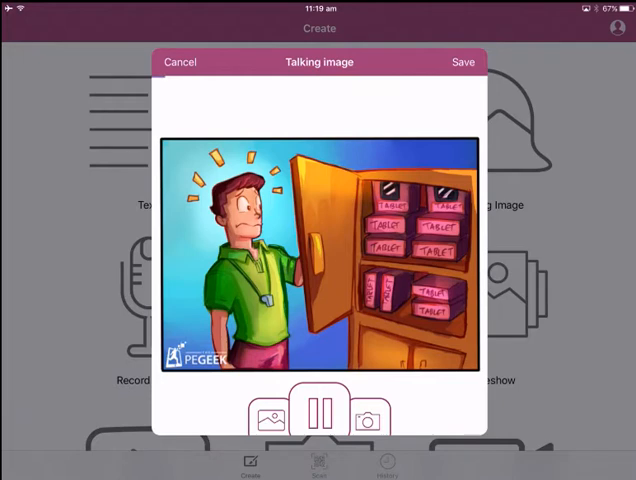
left_click(318, 416)
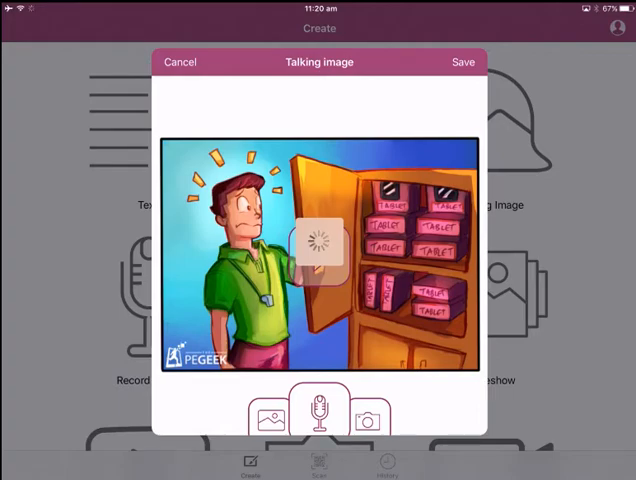
left_click(180, 60)
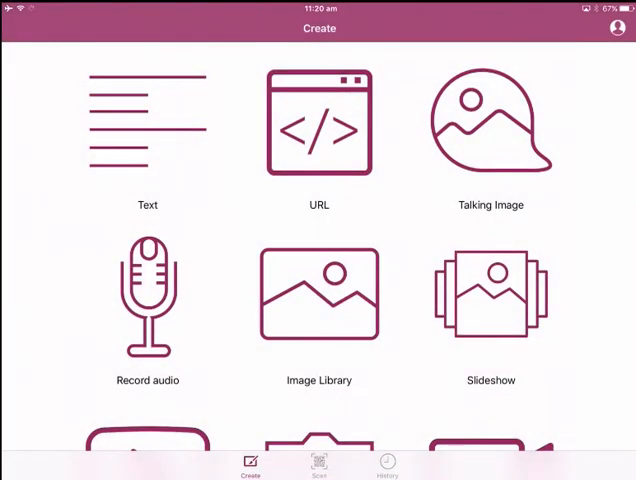
Rename the new code 'Talking image task', color it green and return to Create
left_click(490, 120)
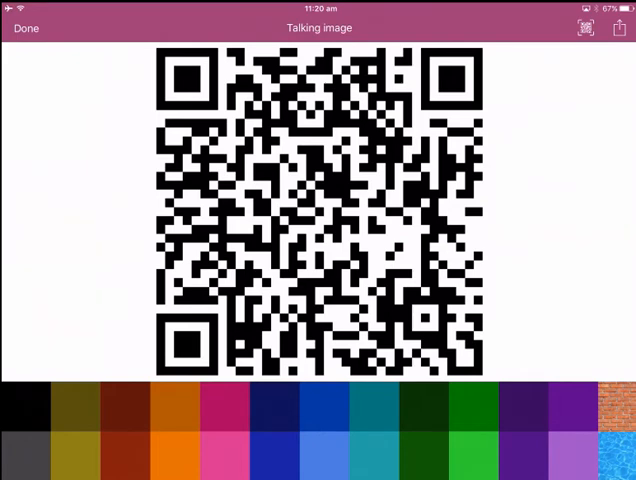
left_click(318, 28)
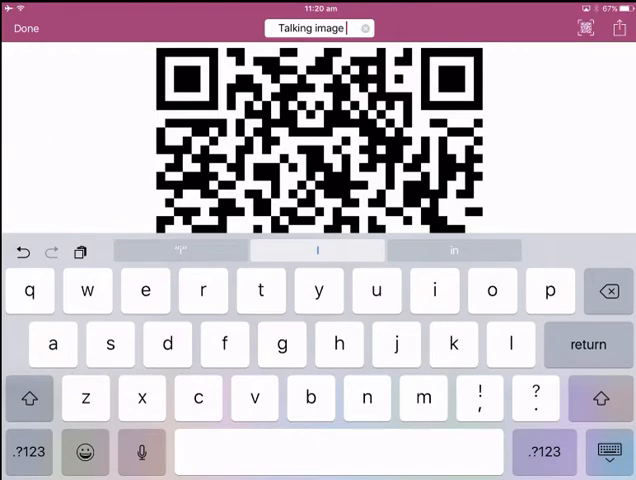
type("task")
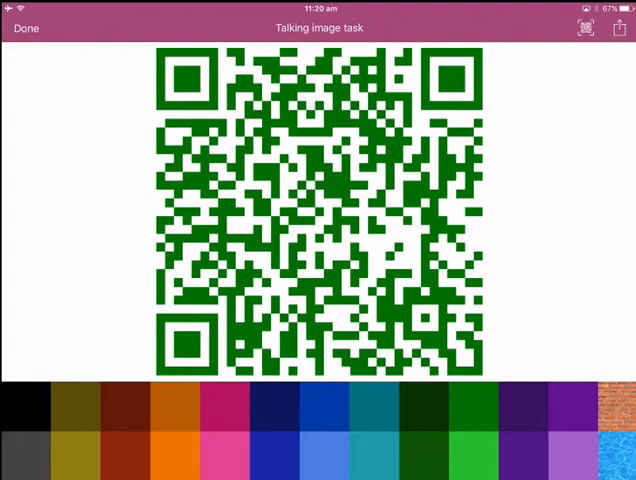
left_click(24, 28)
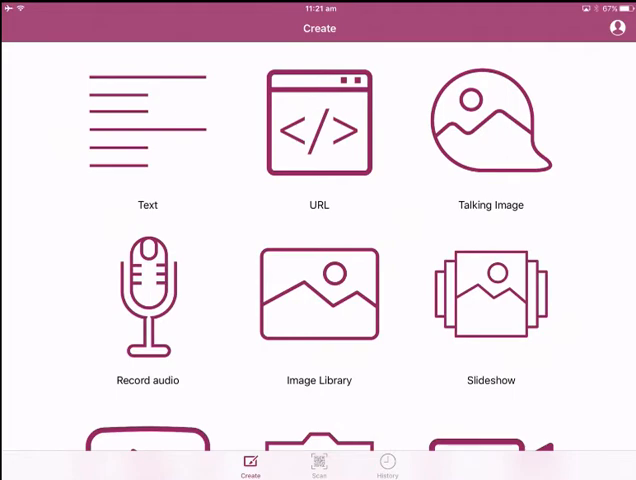
Record a short audio clip, save it as a Record audio QR code and return to Create
left_click(148, 296)
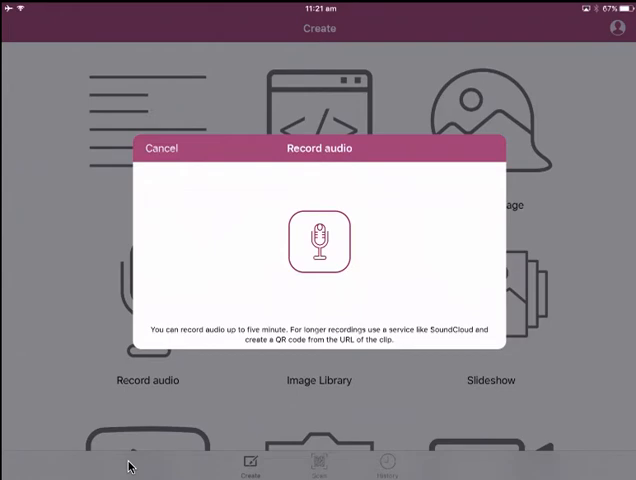
left_click(318, 240)
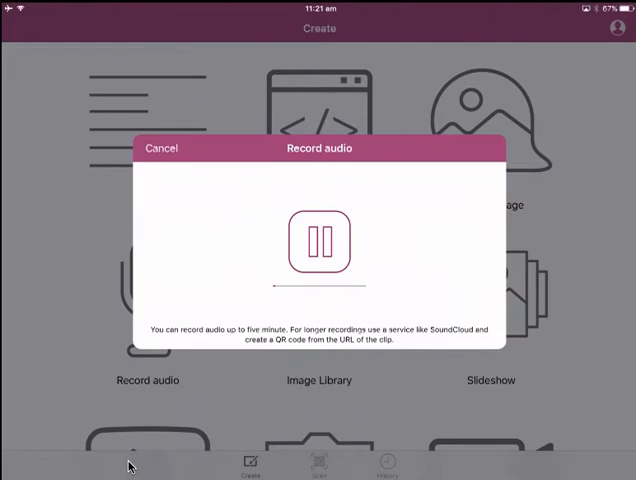
left_click(318, 240)
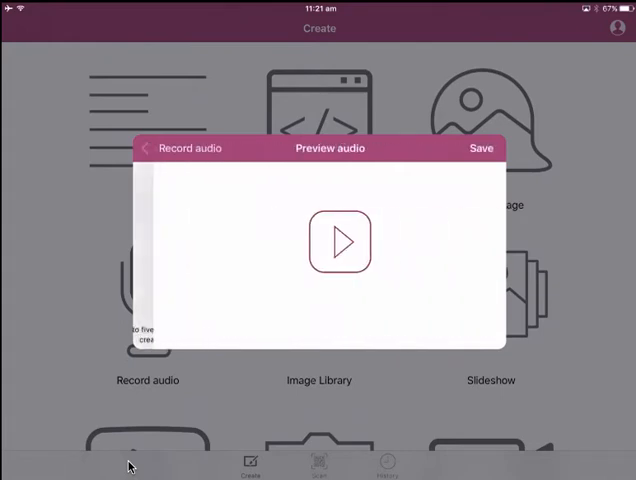
left_click(480, 148)
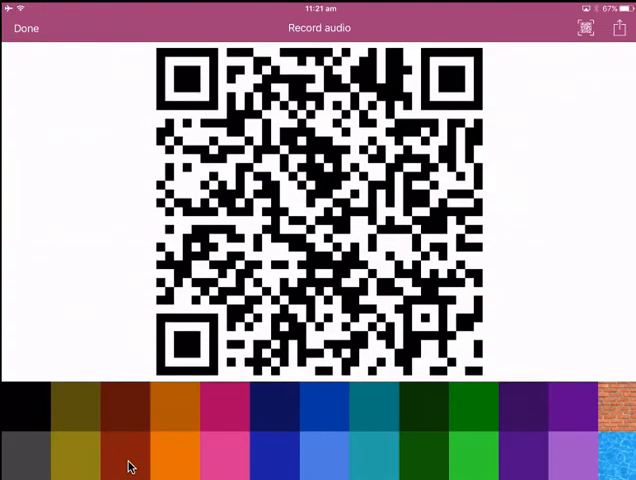
left_click(24, 28)
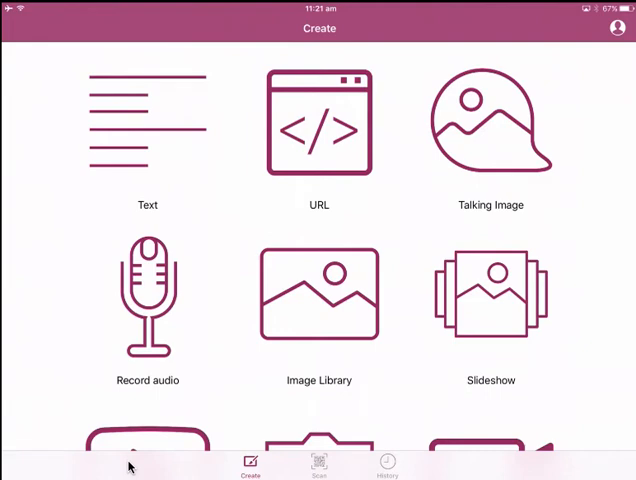
scroll("down", 3)
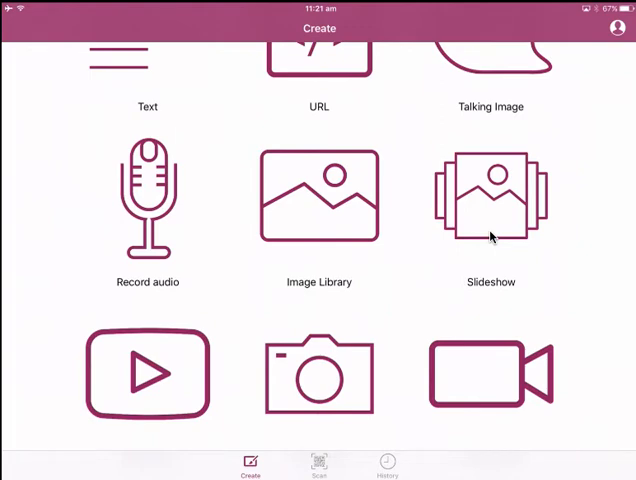
left_click(490, 196)
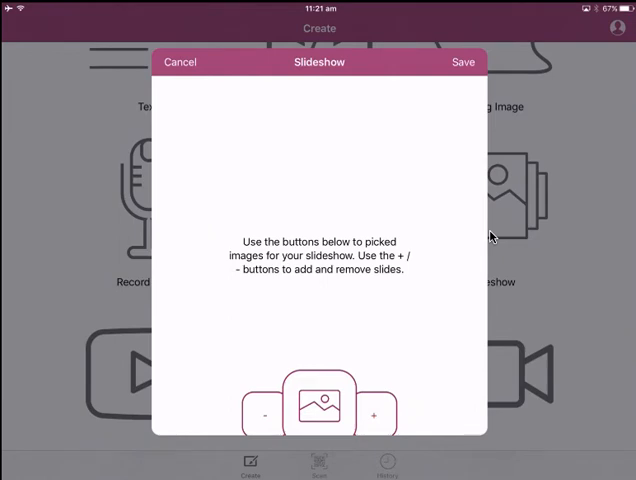
left_click(180, 62)
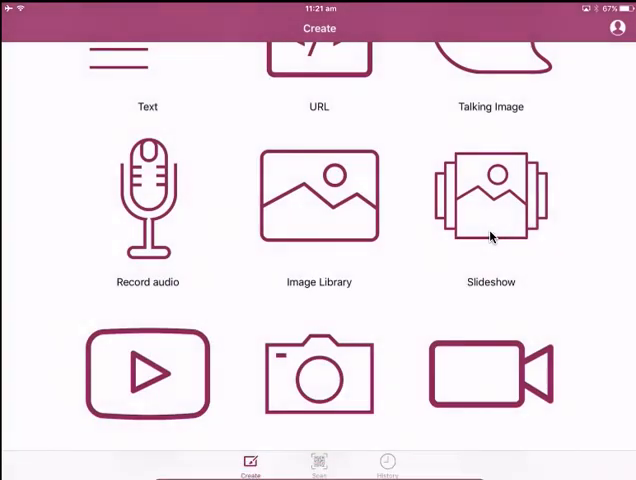
scroll("down", 3)
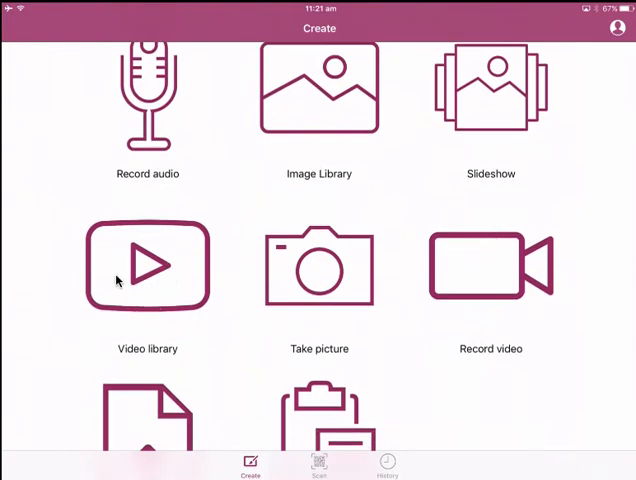
mouse_move(64, 340)
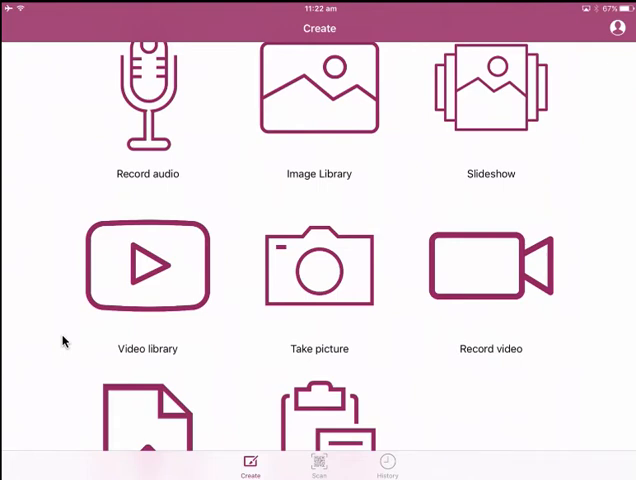
mouse_move(220, 292)
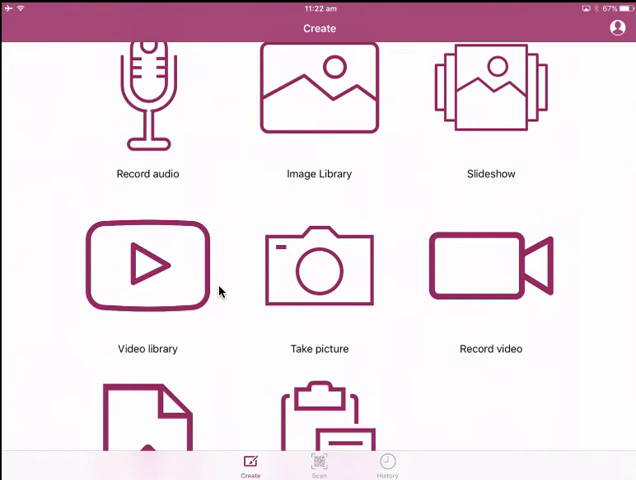
mouse_move(486, 298)
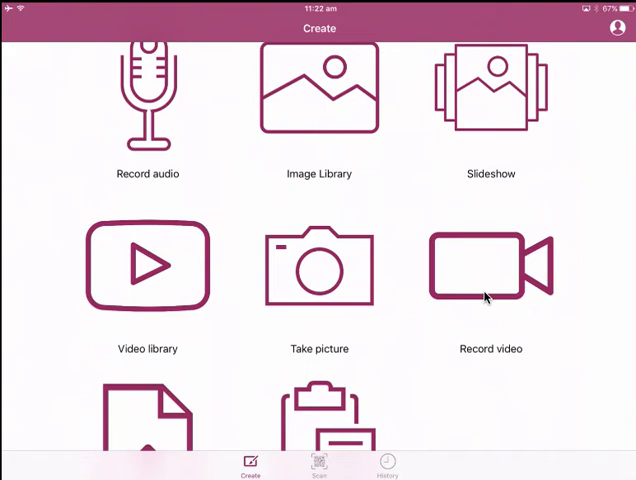
mouse_move(362, 250)
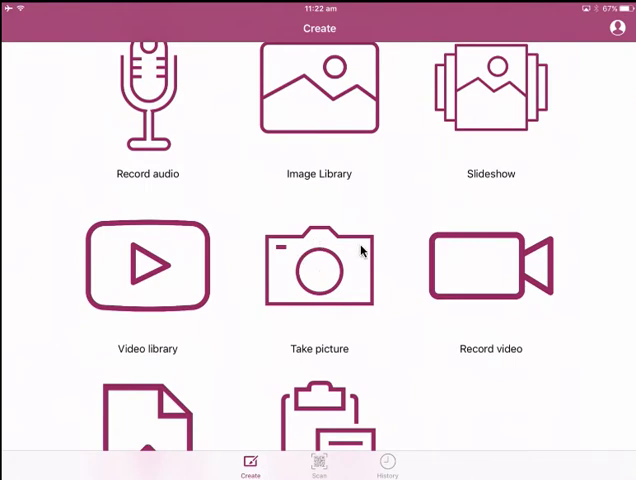
mouse_move(316, 122)
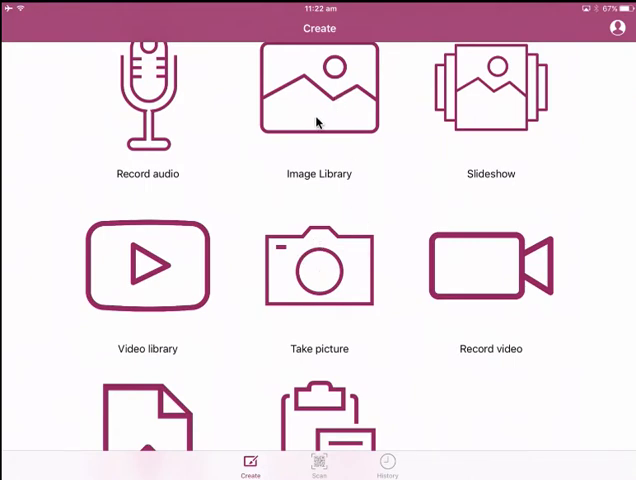
scroll("up", 3)
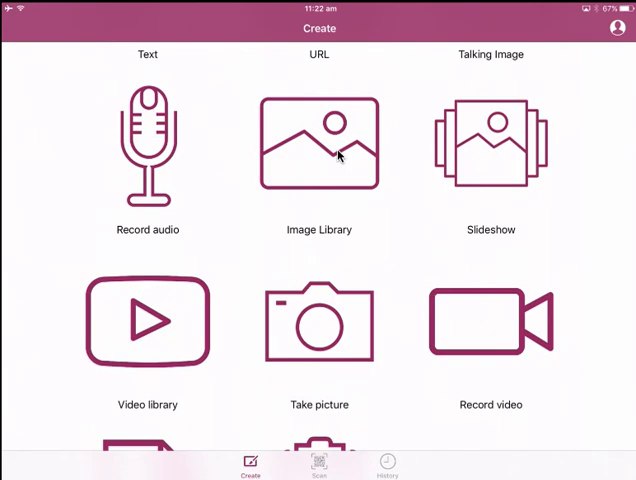
scroll("down", 3)
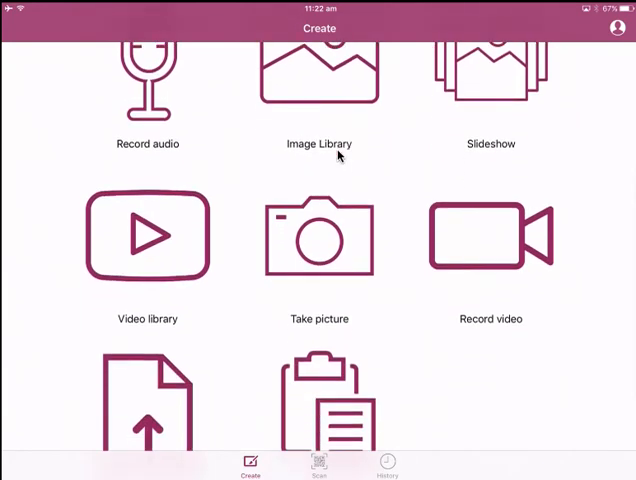
scroll("up", 3)
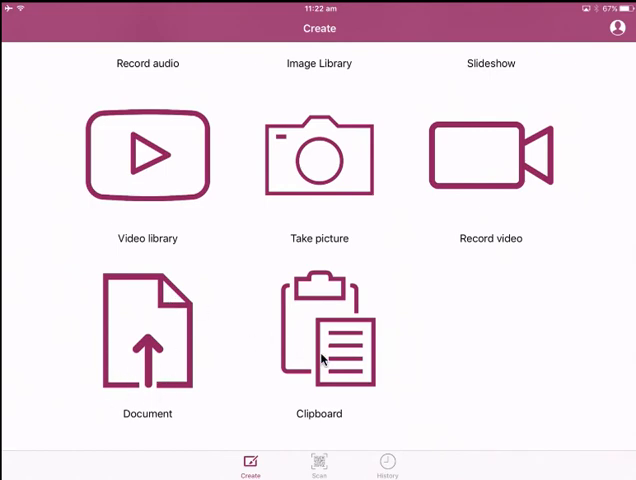
mouse_move(338, 336)
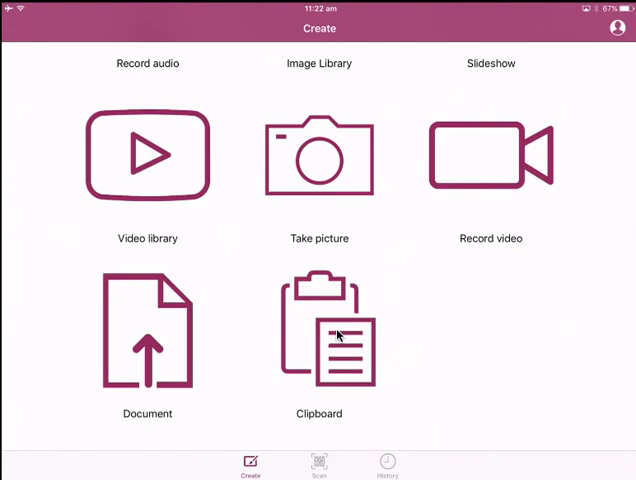
left_click(318, 336)
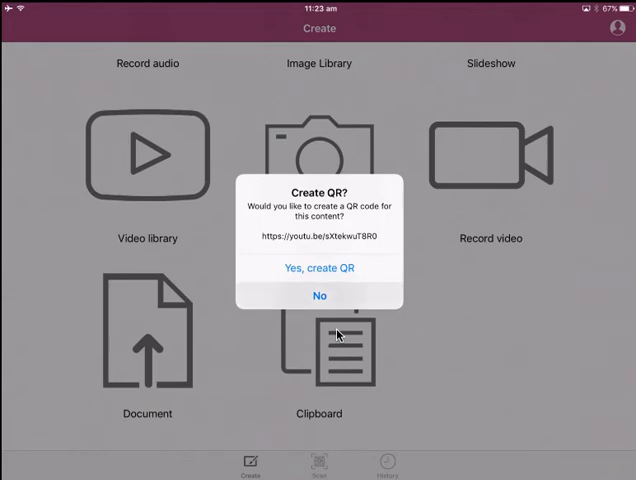
left_click(320, 296)
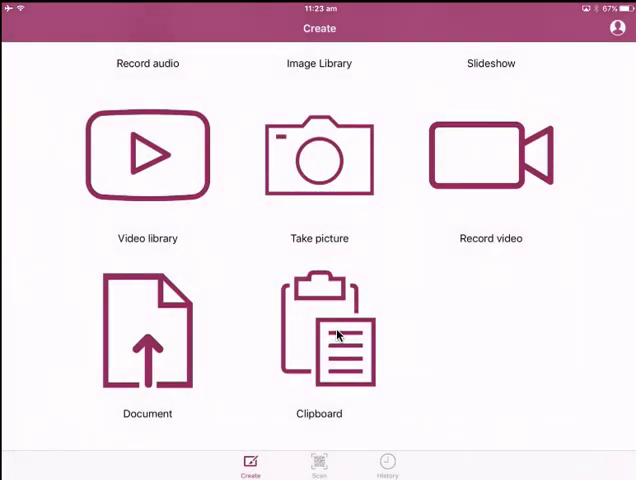
left_click(148, 152)
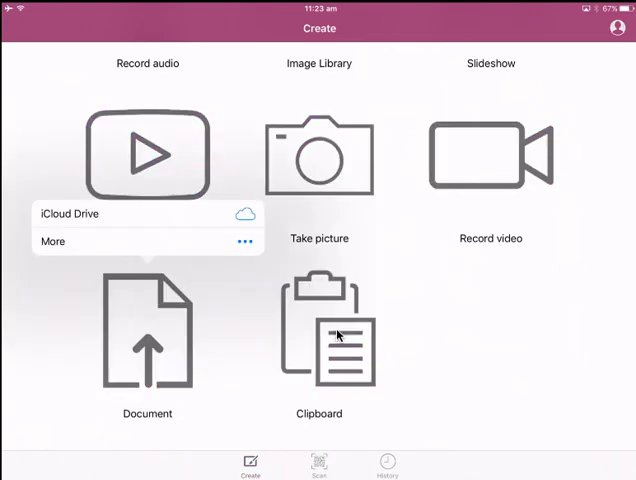
mouse_move(248, 292)
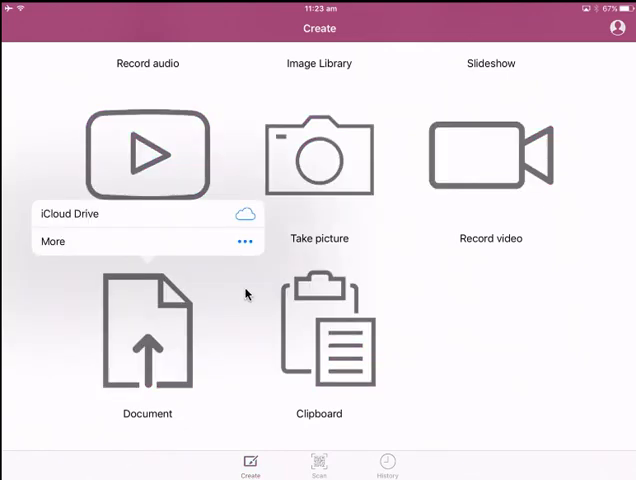
mouse_move(252, 252)
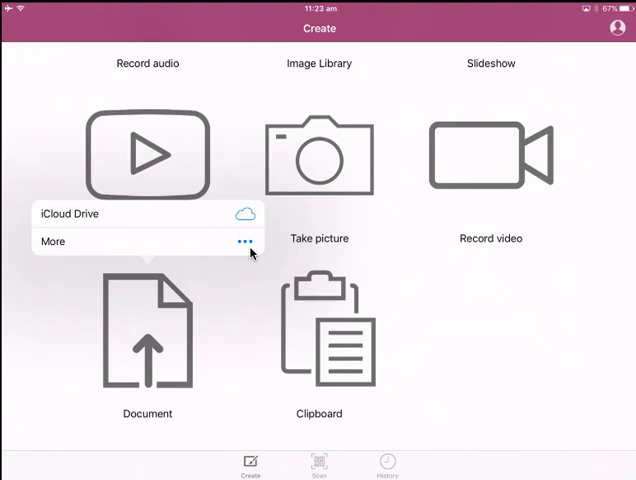
mouse_move(232, 212)
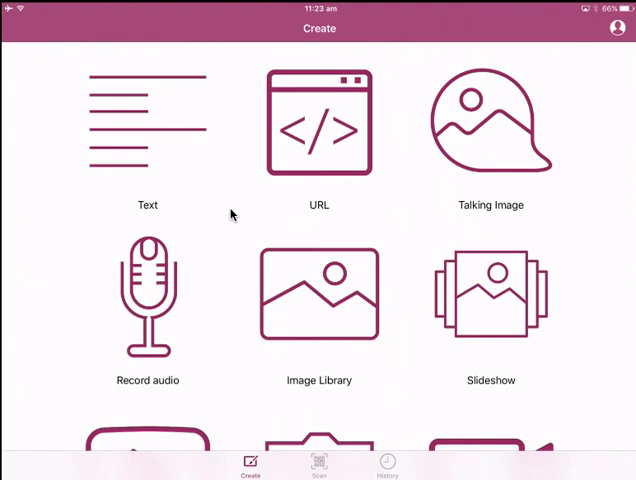
In History, add a group named 'talking image qr codes' and reopen Talking image task
left_click(388, 462)
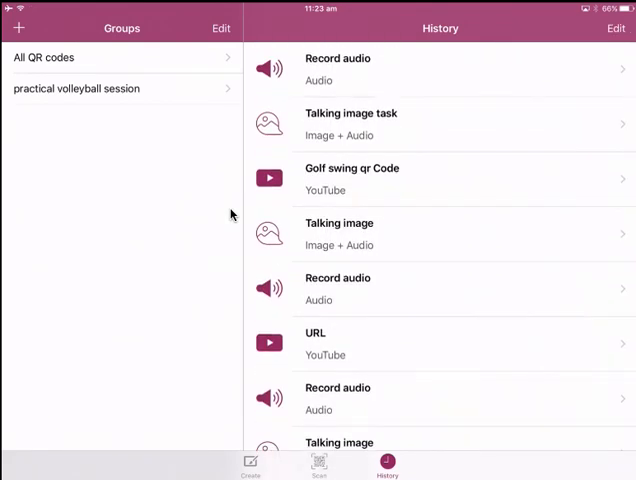
mouse_move(382, 128)
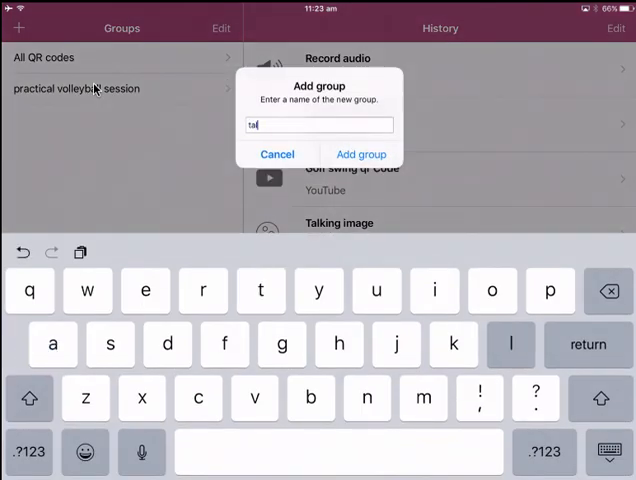
type("talking ima")
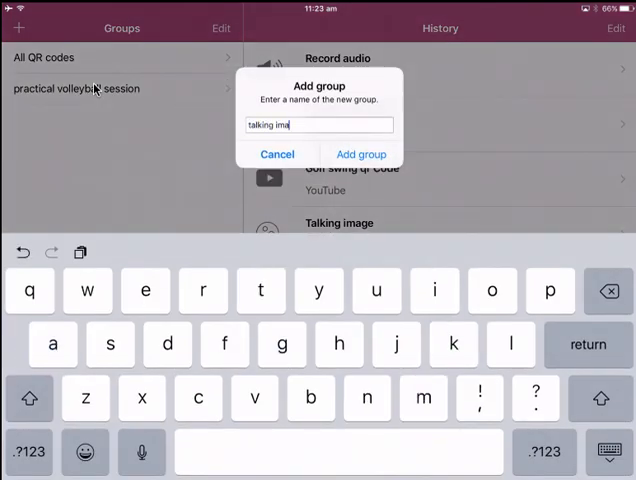
type("ge")
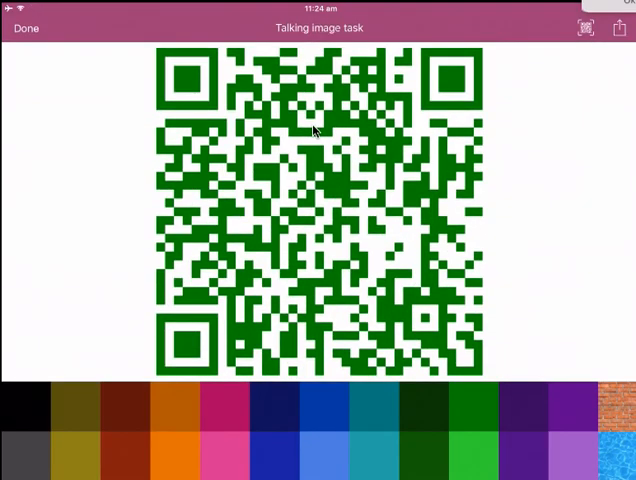
Check the code's options menu, then leave it for the empty practical volleyball session group
left_click(616, 28)
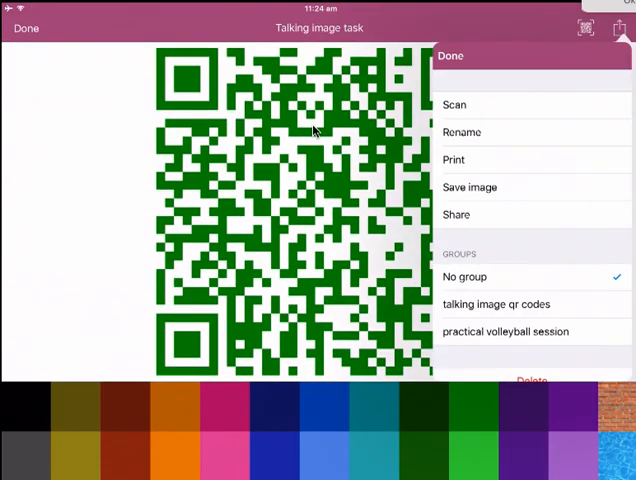
left_click(450, 56)
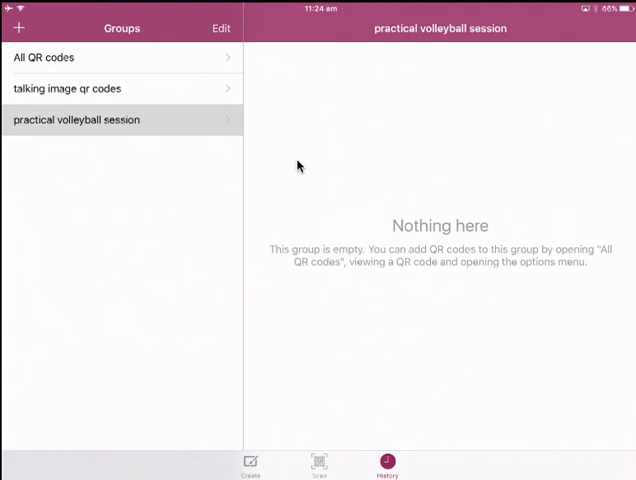
mouse_move(288, 166)
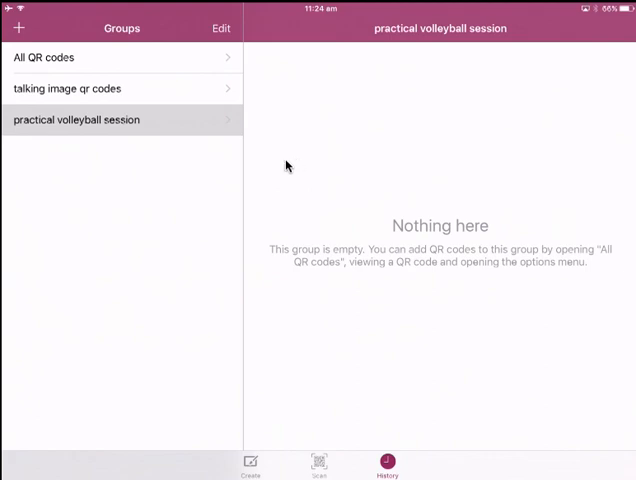